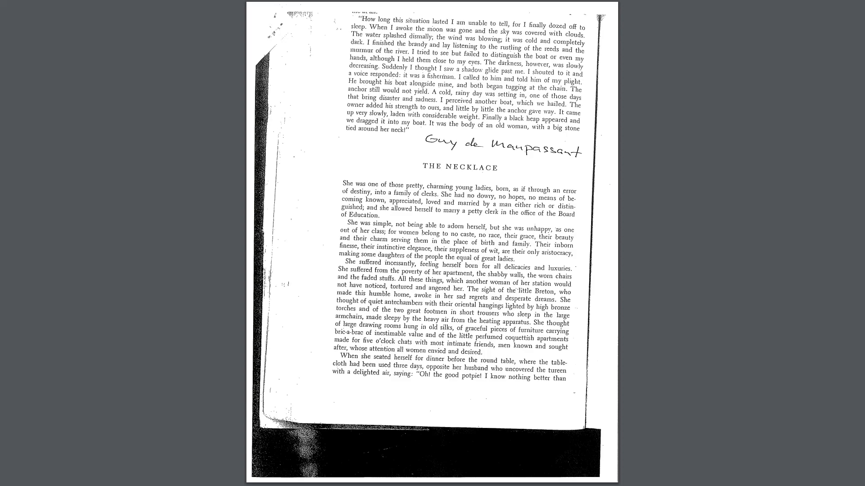
scroll("down", 3)
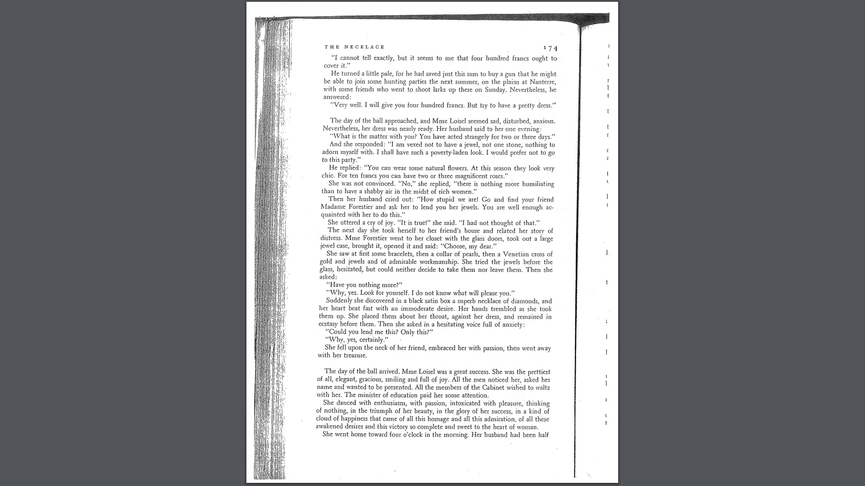